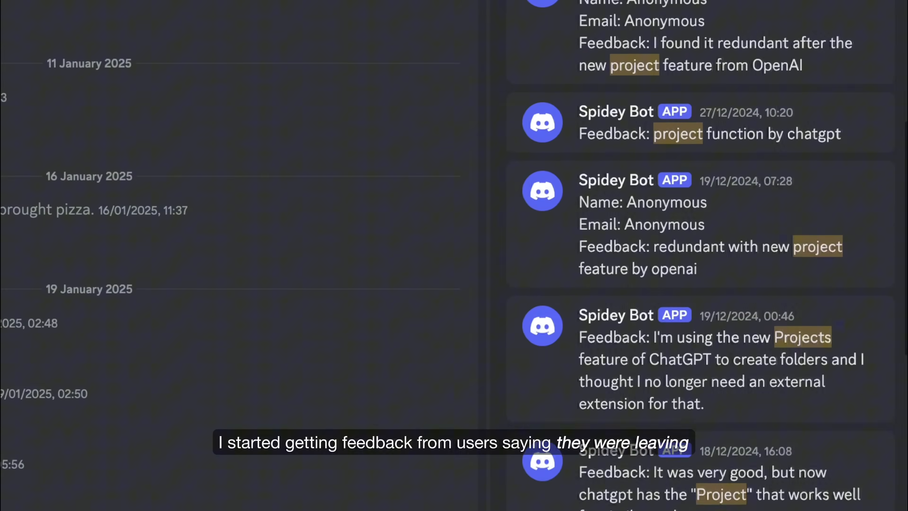
scroll(down, 3)
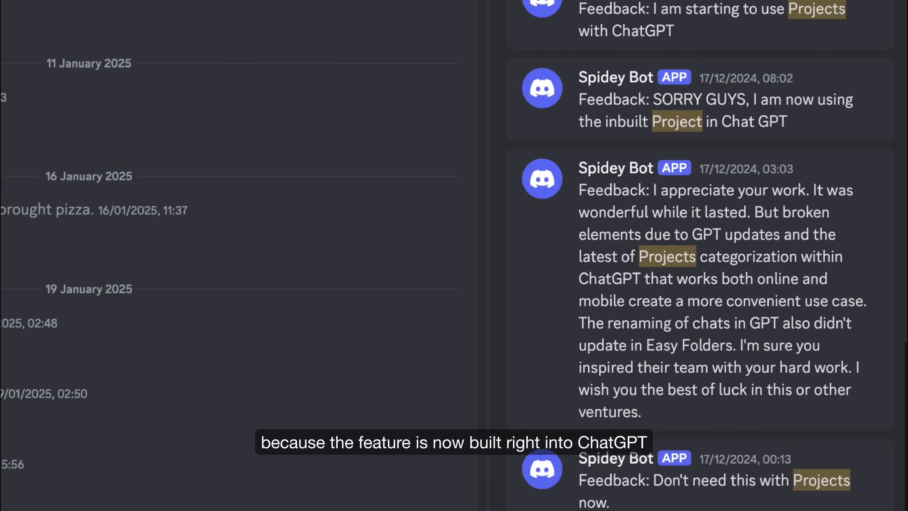